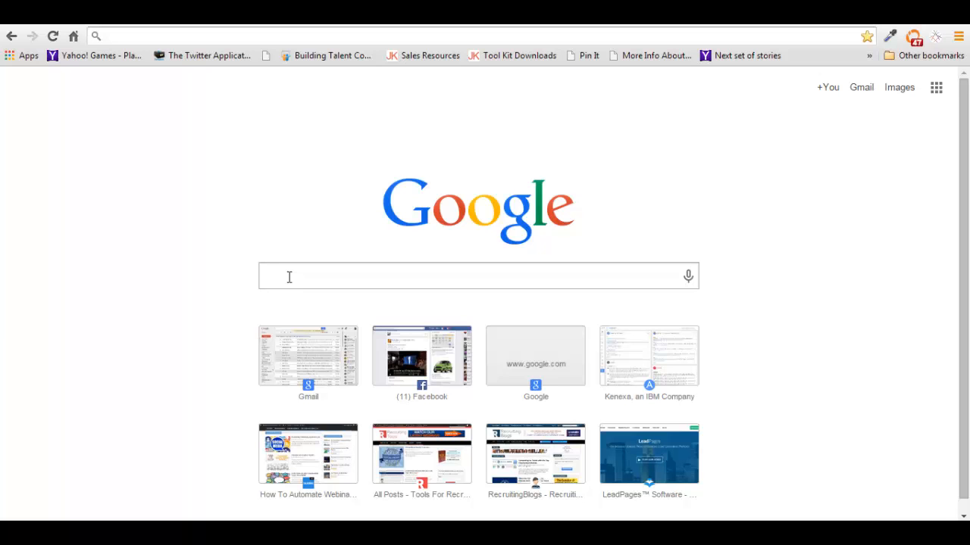
{"action": "mouse_move", "coordinate": [806, 186]}
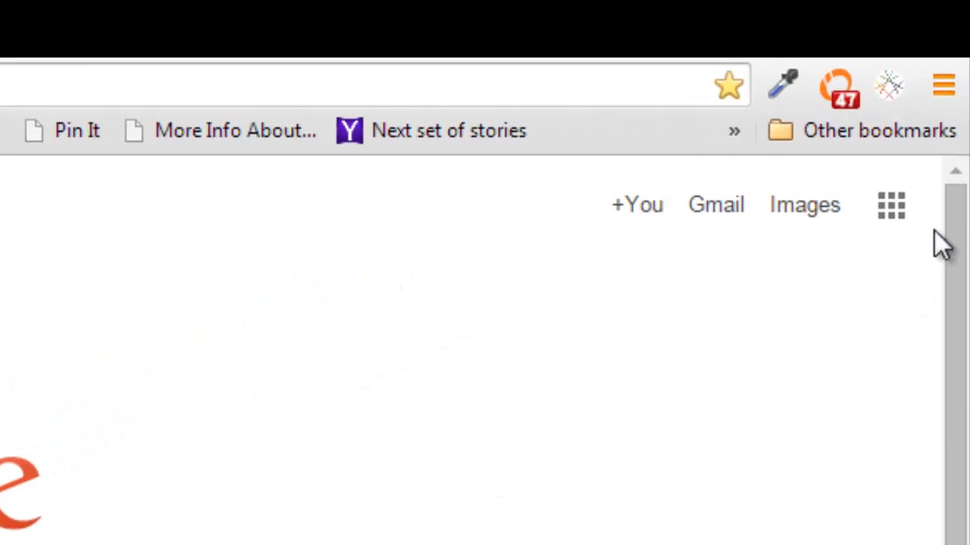
Step: Reach Chrome's installed extensions page through the browser menu's More tools entry
{"action": "left_click", "coordinate": [942, 85]}
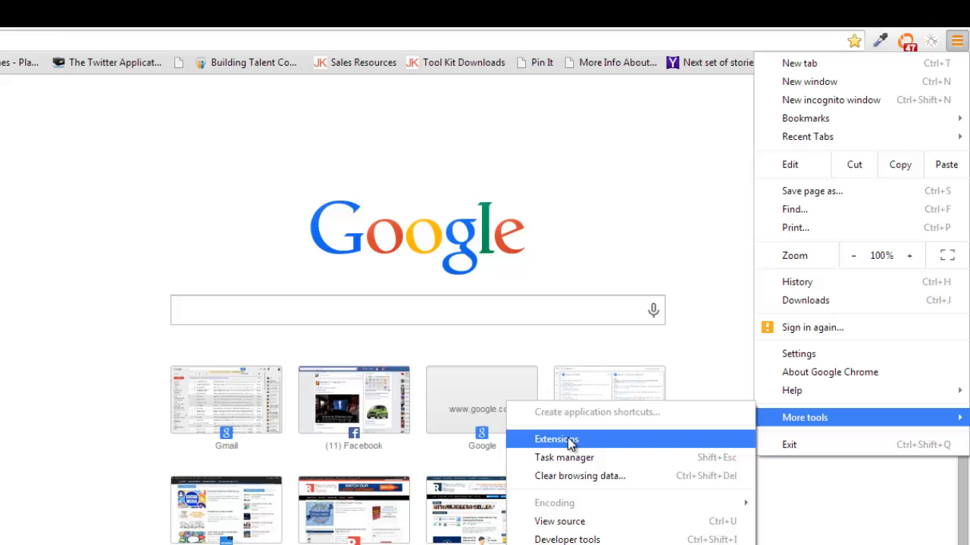
{"action": "left_click", "coordinate": [556, 439]}
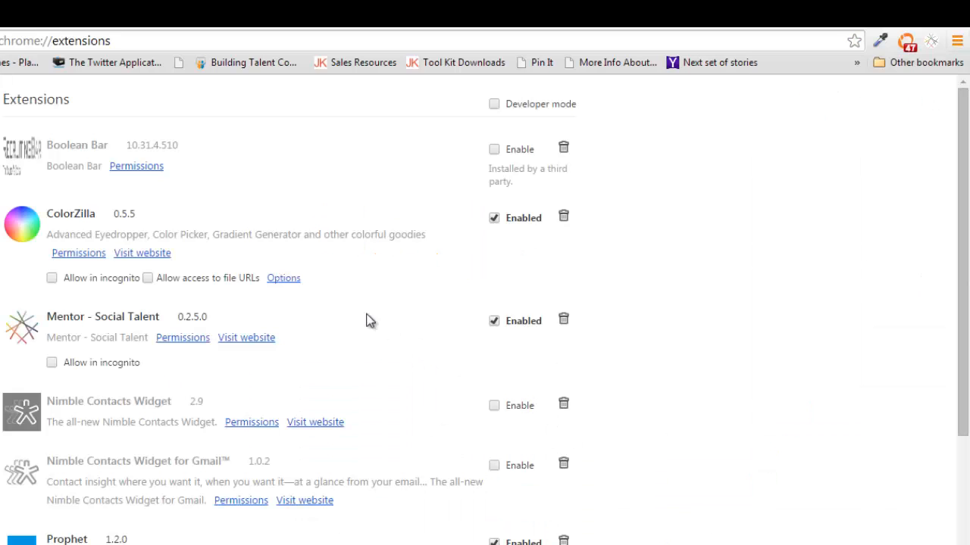
{"action": "mouse_move", "coordinate": [191, 130]}
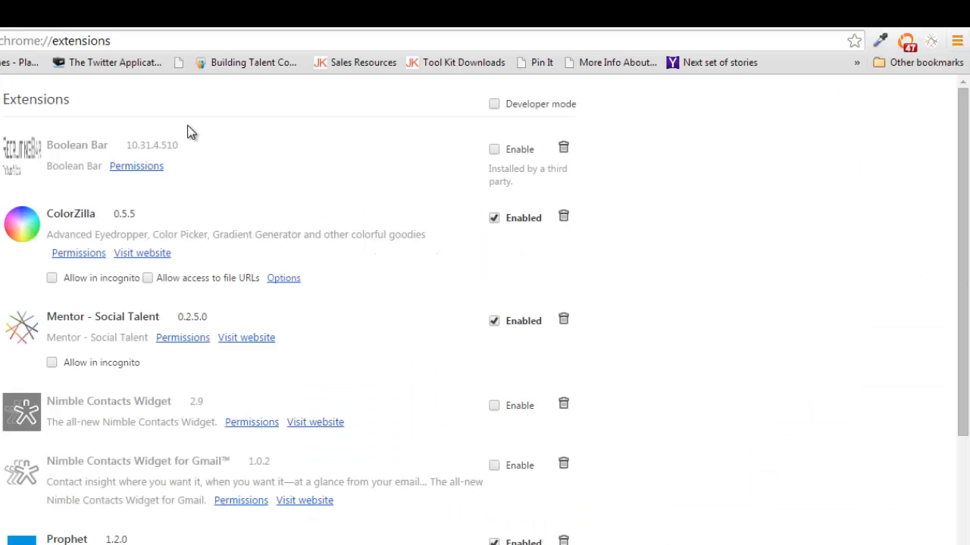
Step: Confirm Prophet's Enabled box is ticked in the extensions list, then go back to the start page
{"action": "scroll", "scroll_direction": "down", "scroll_amount": 3}
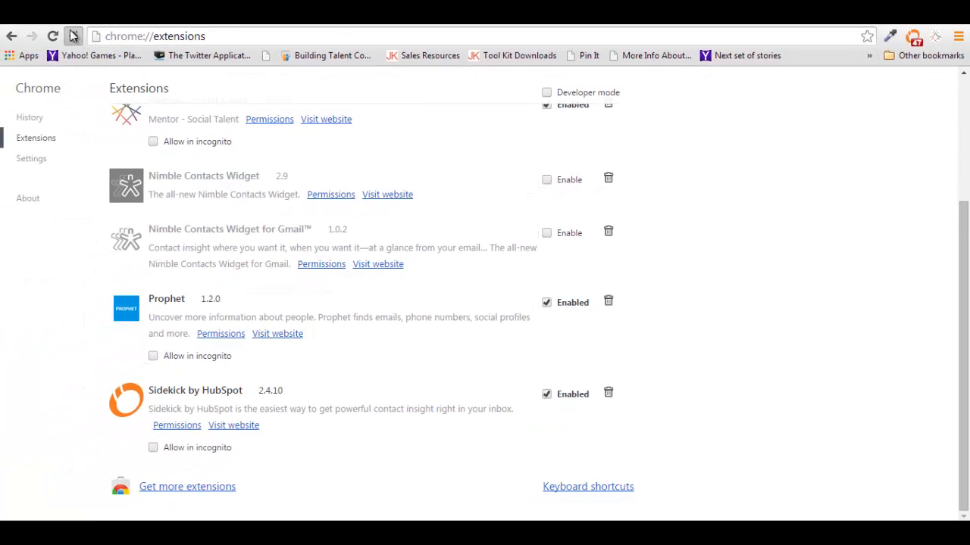
{"action": "left_click", "coordinate": [73, 37]}
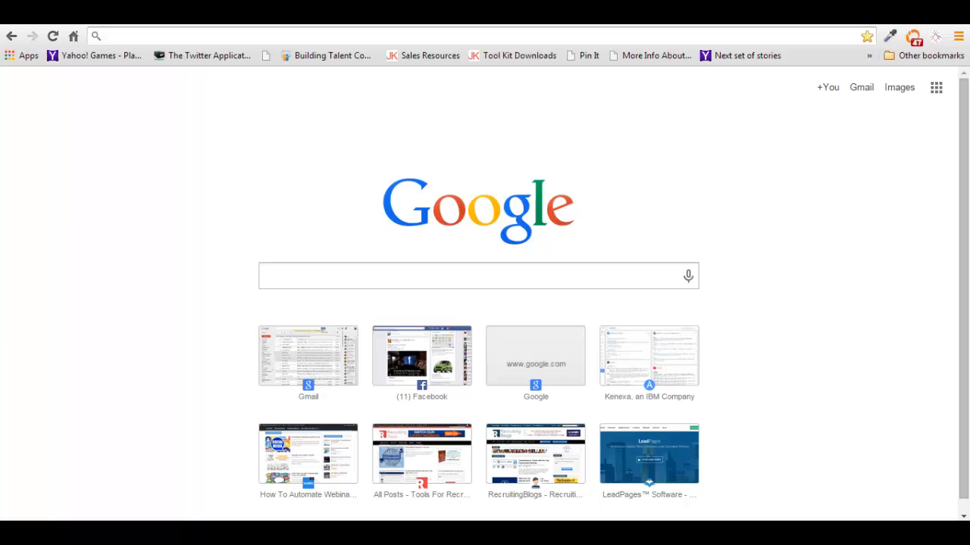
{"action": "mouse_move", "coordinate": [376, 488]}
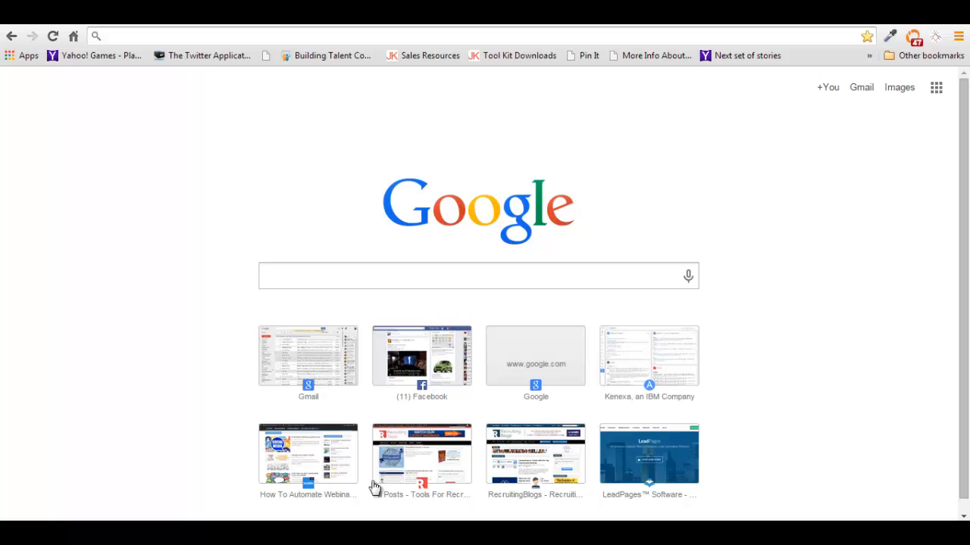
Step: Navigate to linkedin.com via the address bar to reach the LinkedIn home feed
{"action": "type", "text": "linkedin"}
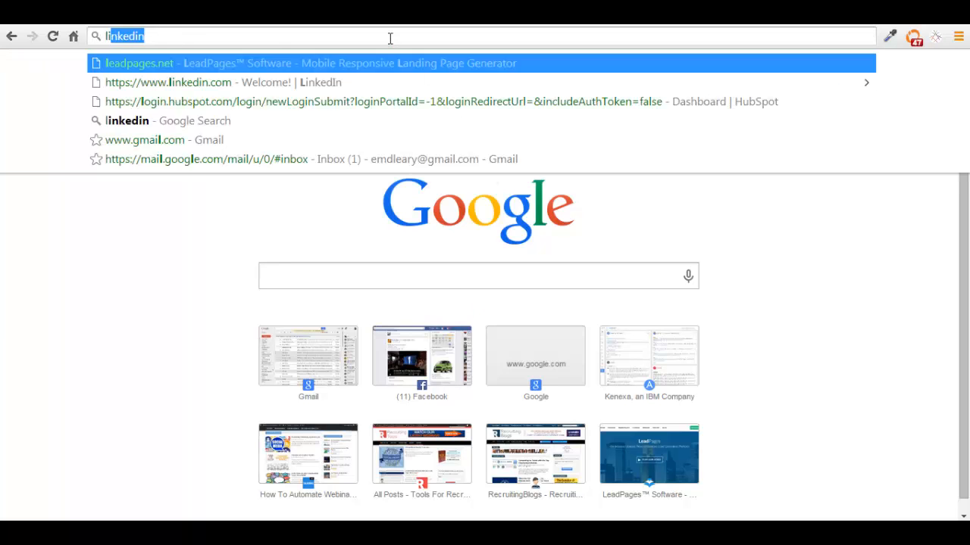
{"action": "left_click", "coordinate": [168, 81]}
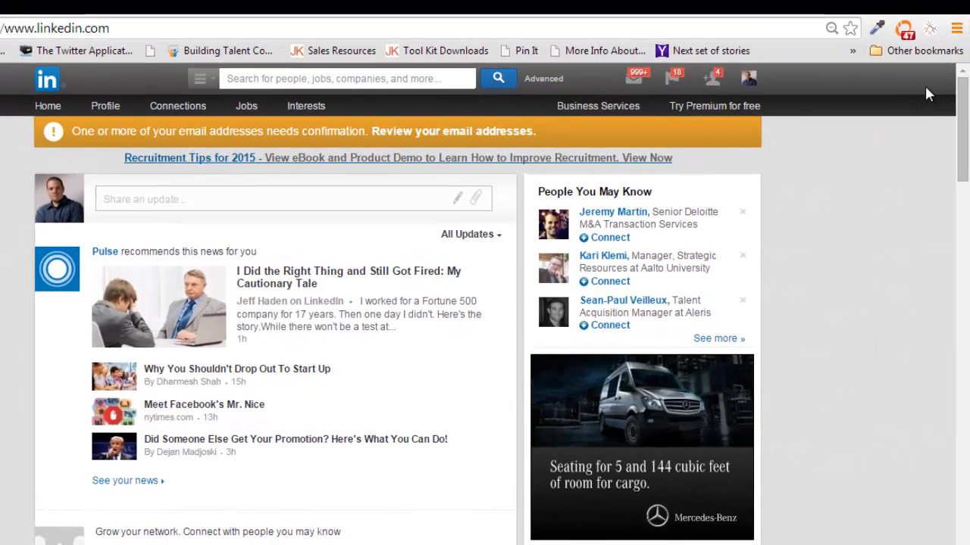
{"action": "mouse_move", "coordinate": [918, 124]}
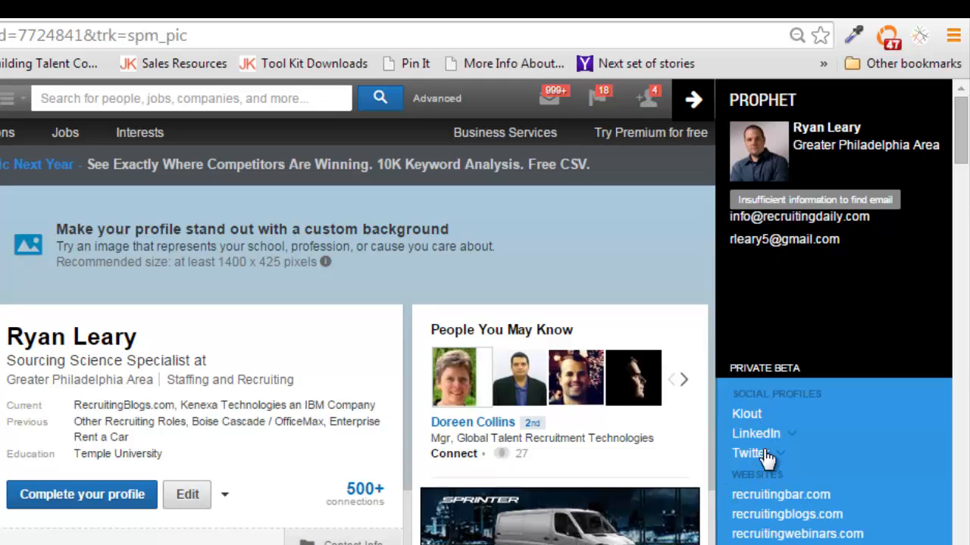
{"action": "mouse_move", "coordinate": [775, 534]}
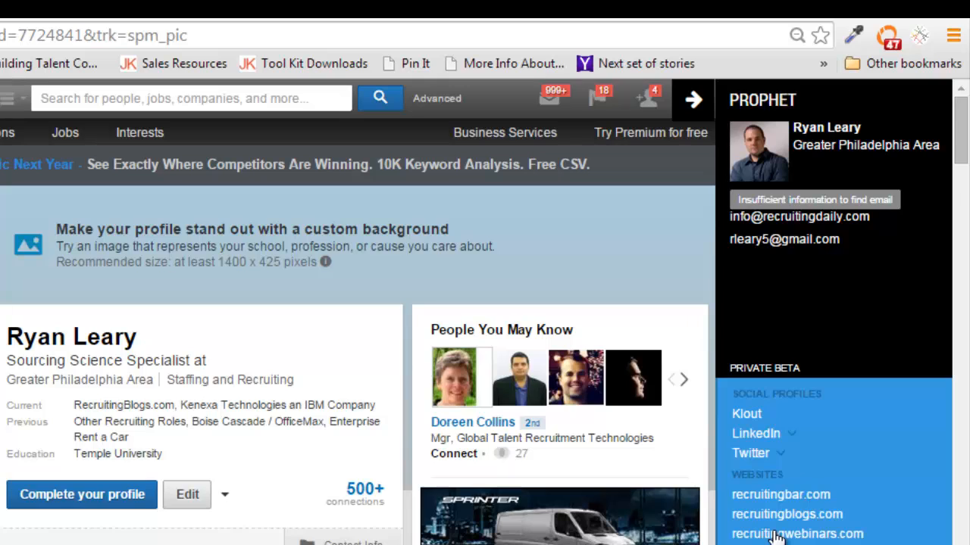